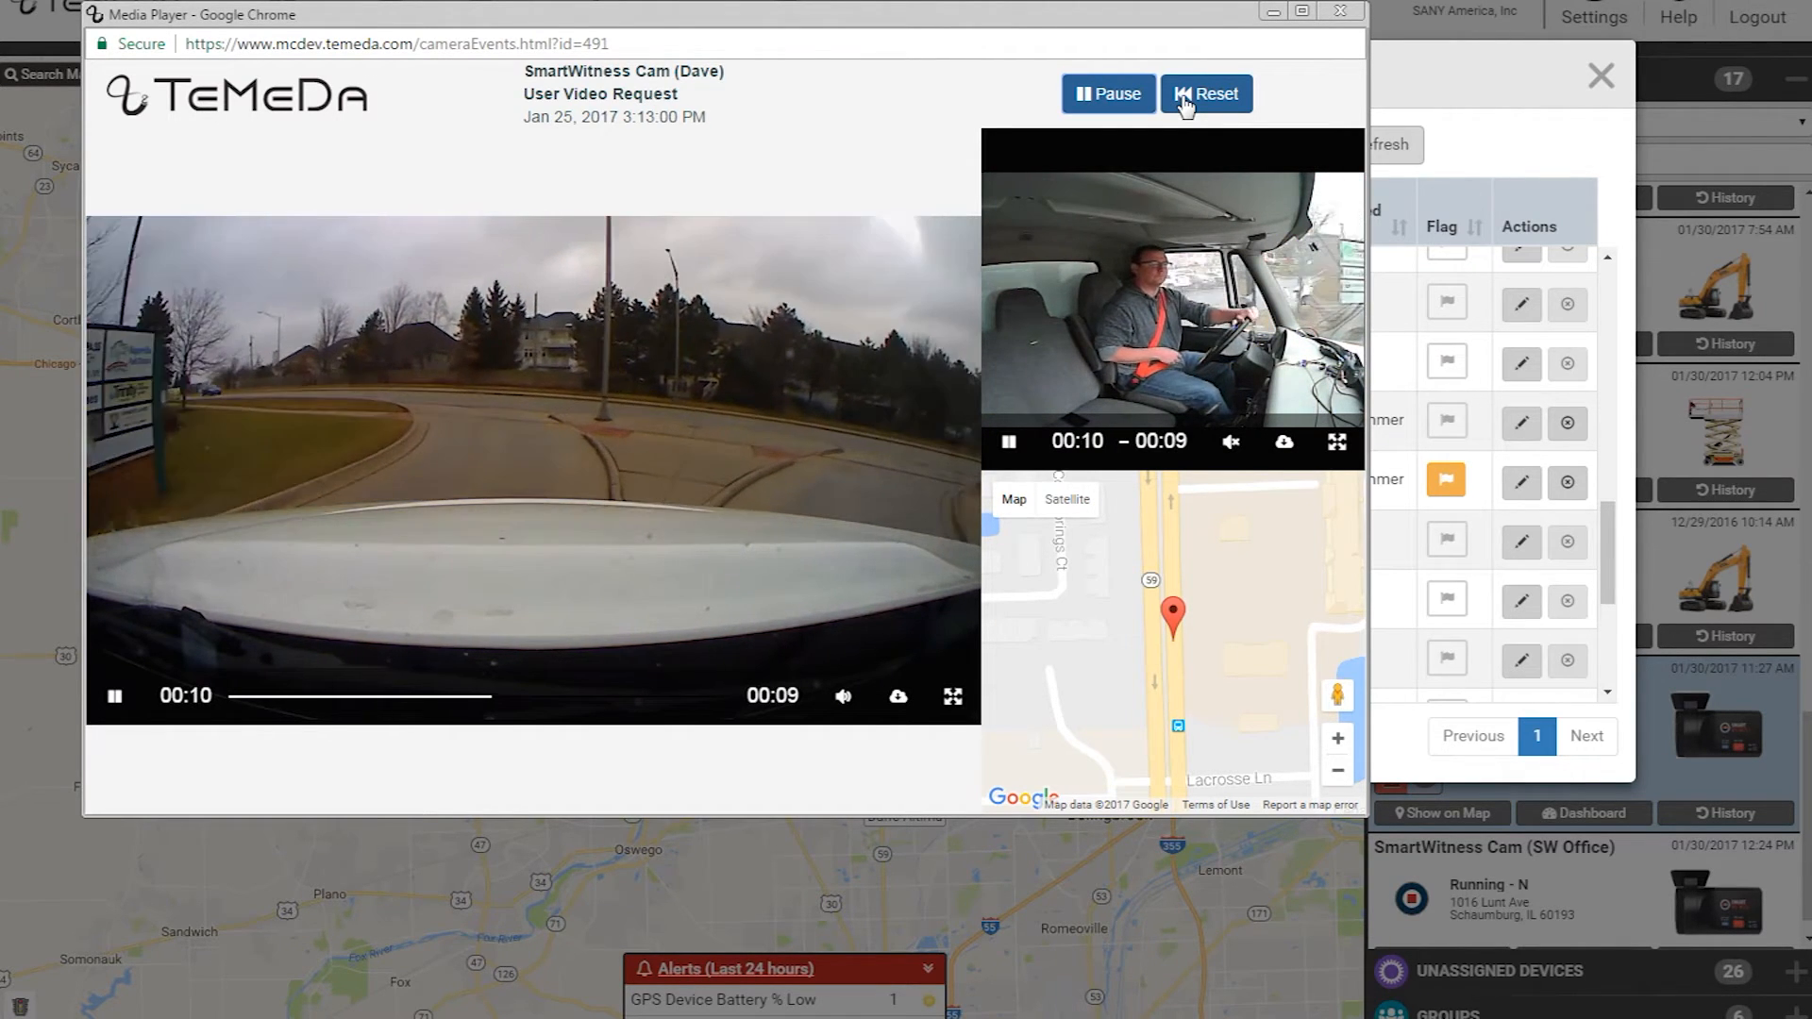
# Close the Media Player window, returning to the asset grid and map
pyautogui.click(1338, 11)
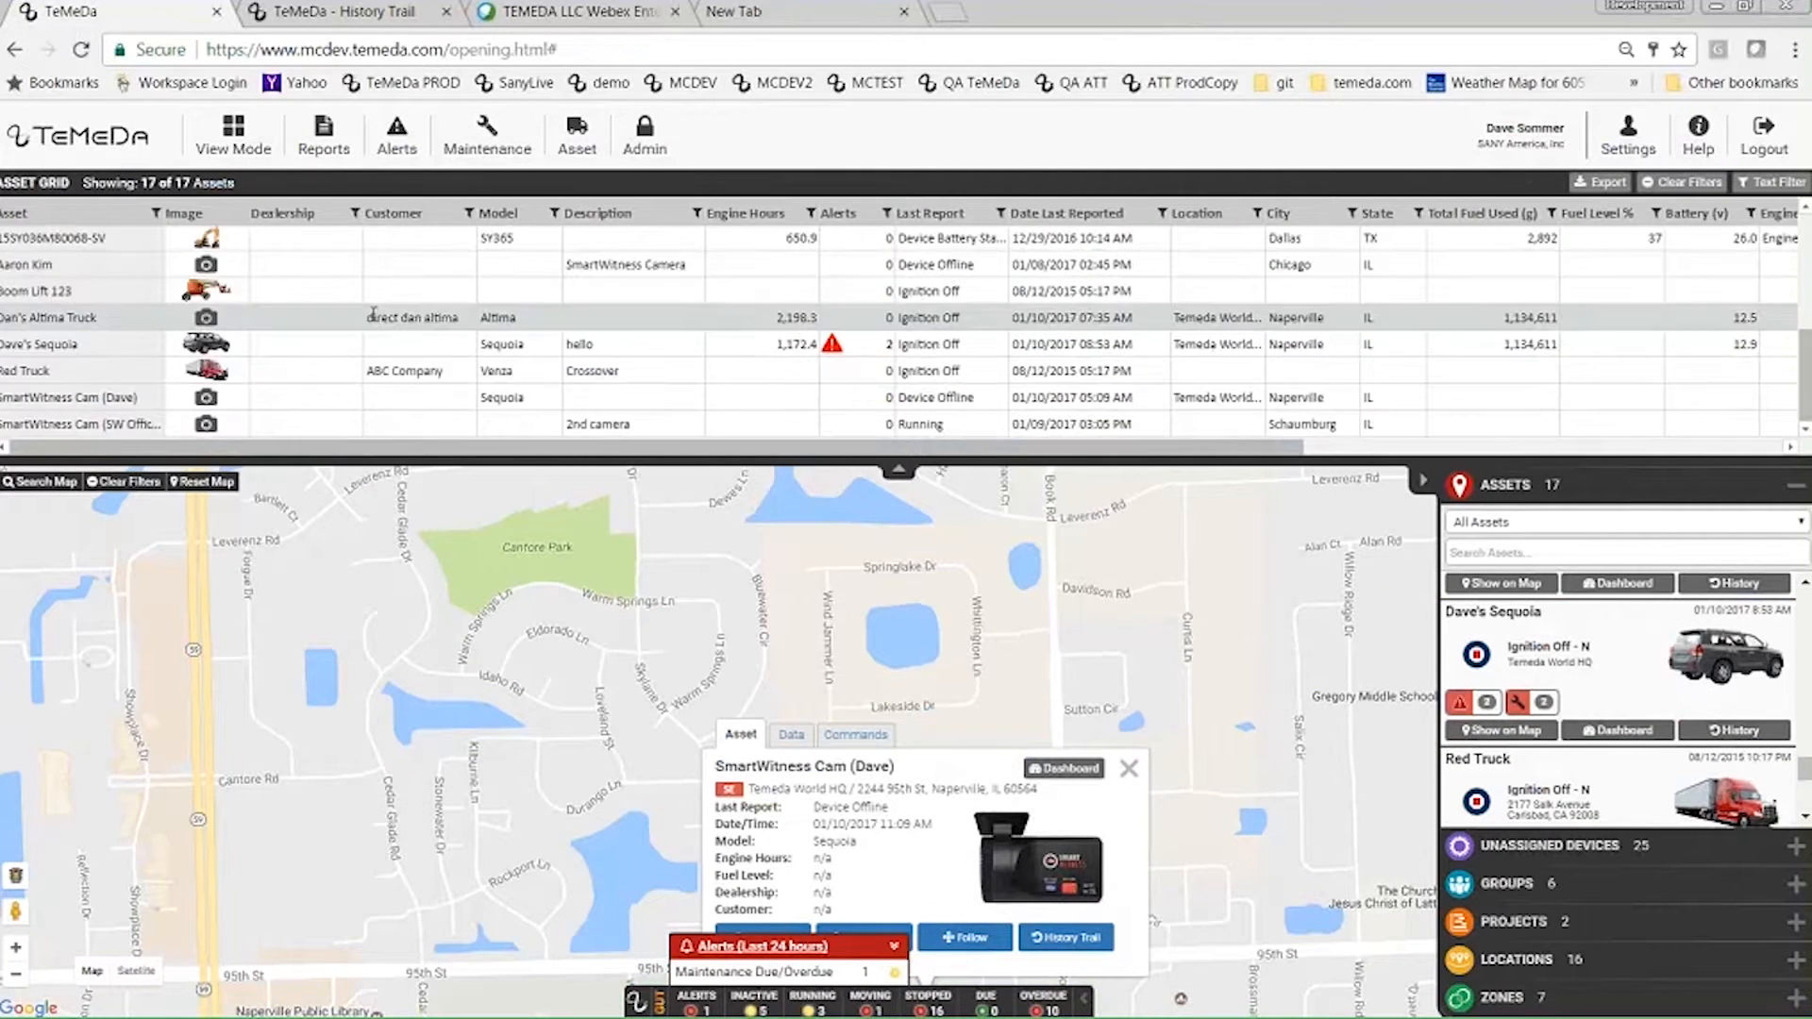
# Select the SW Office camera row and review its camera events log
pyautogui.click(81, 425)
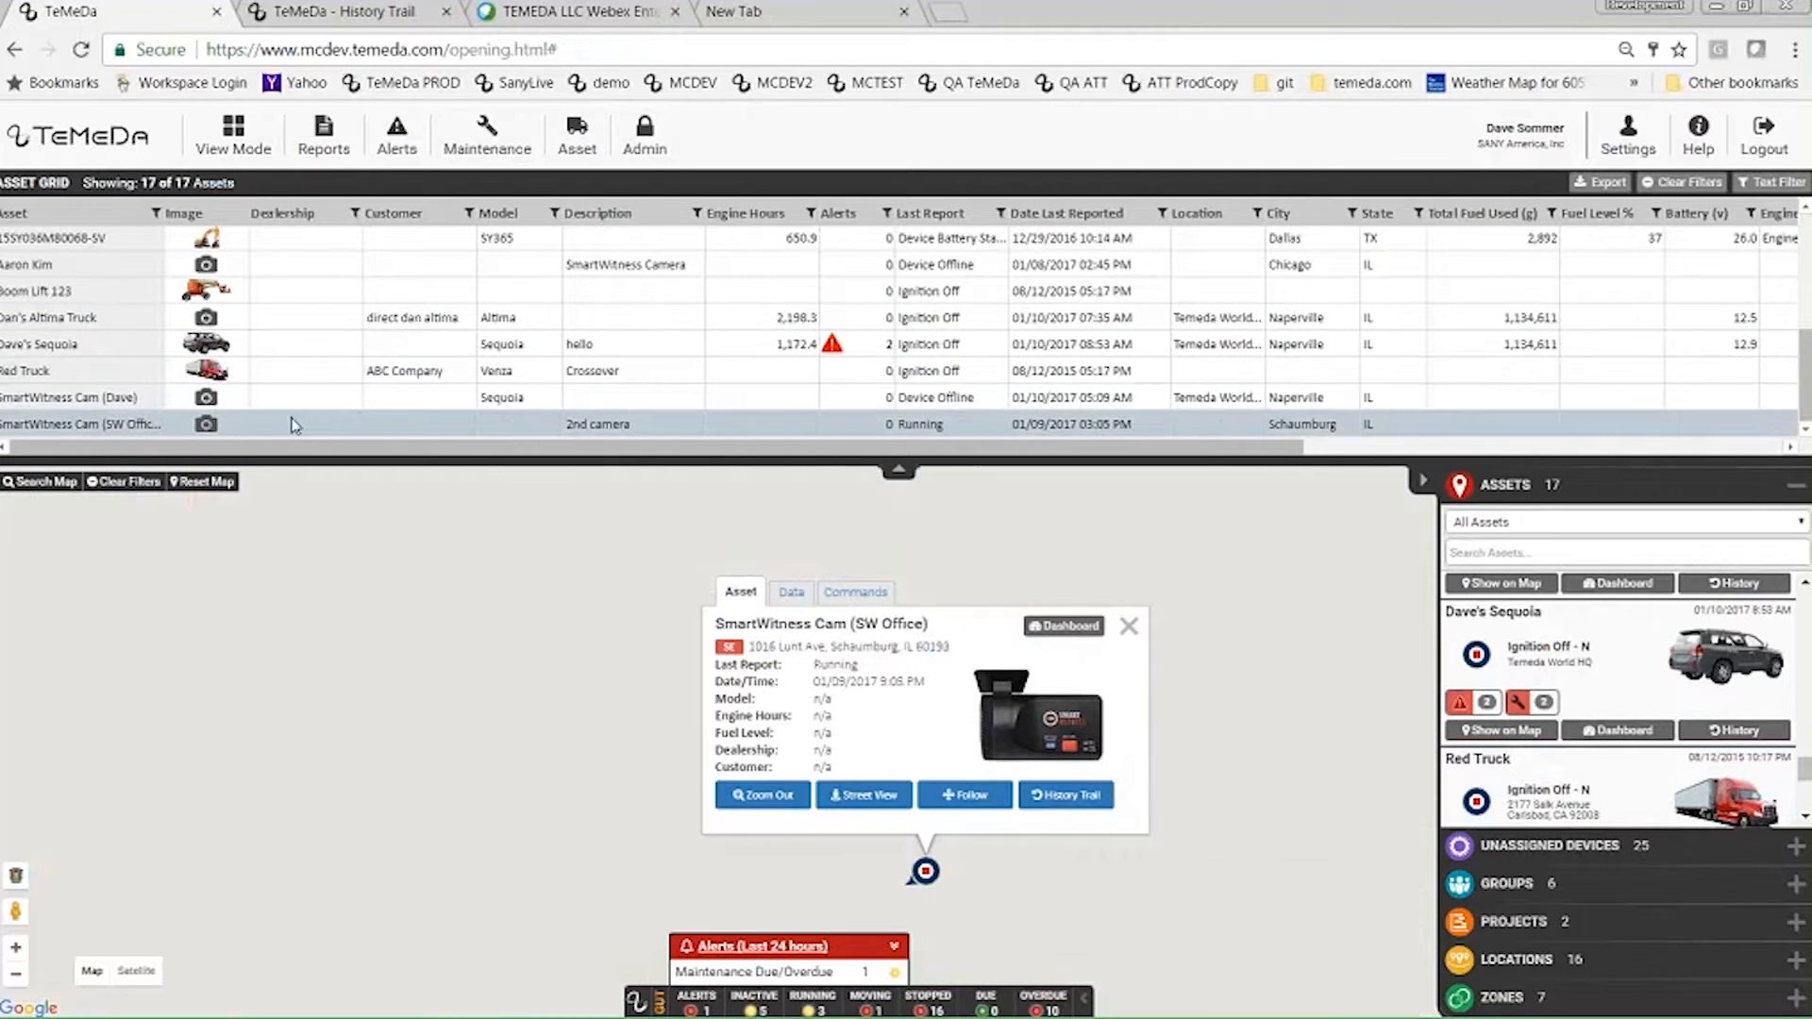
pyautogui.click(68, 396)
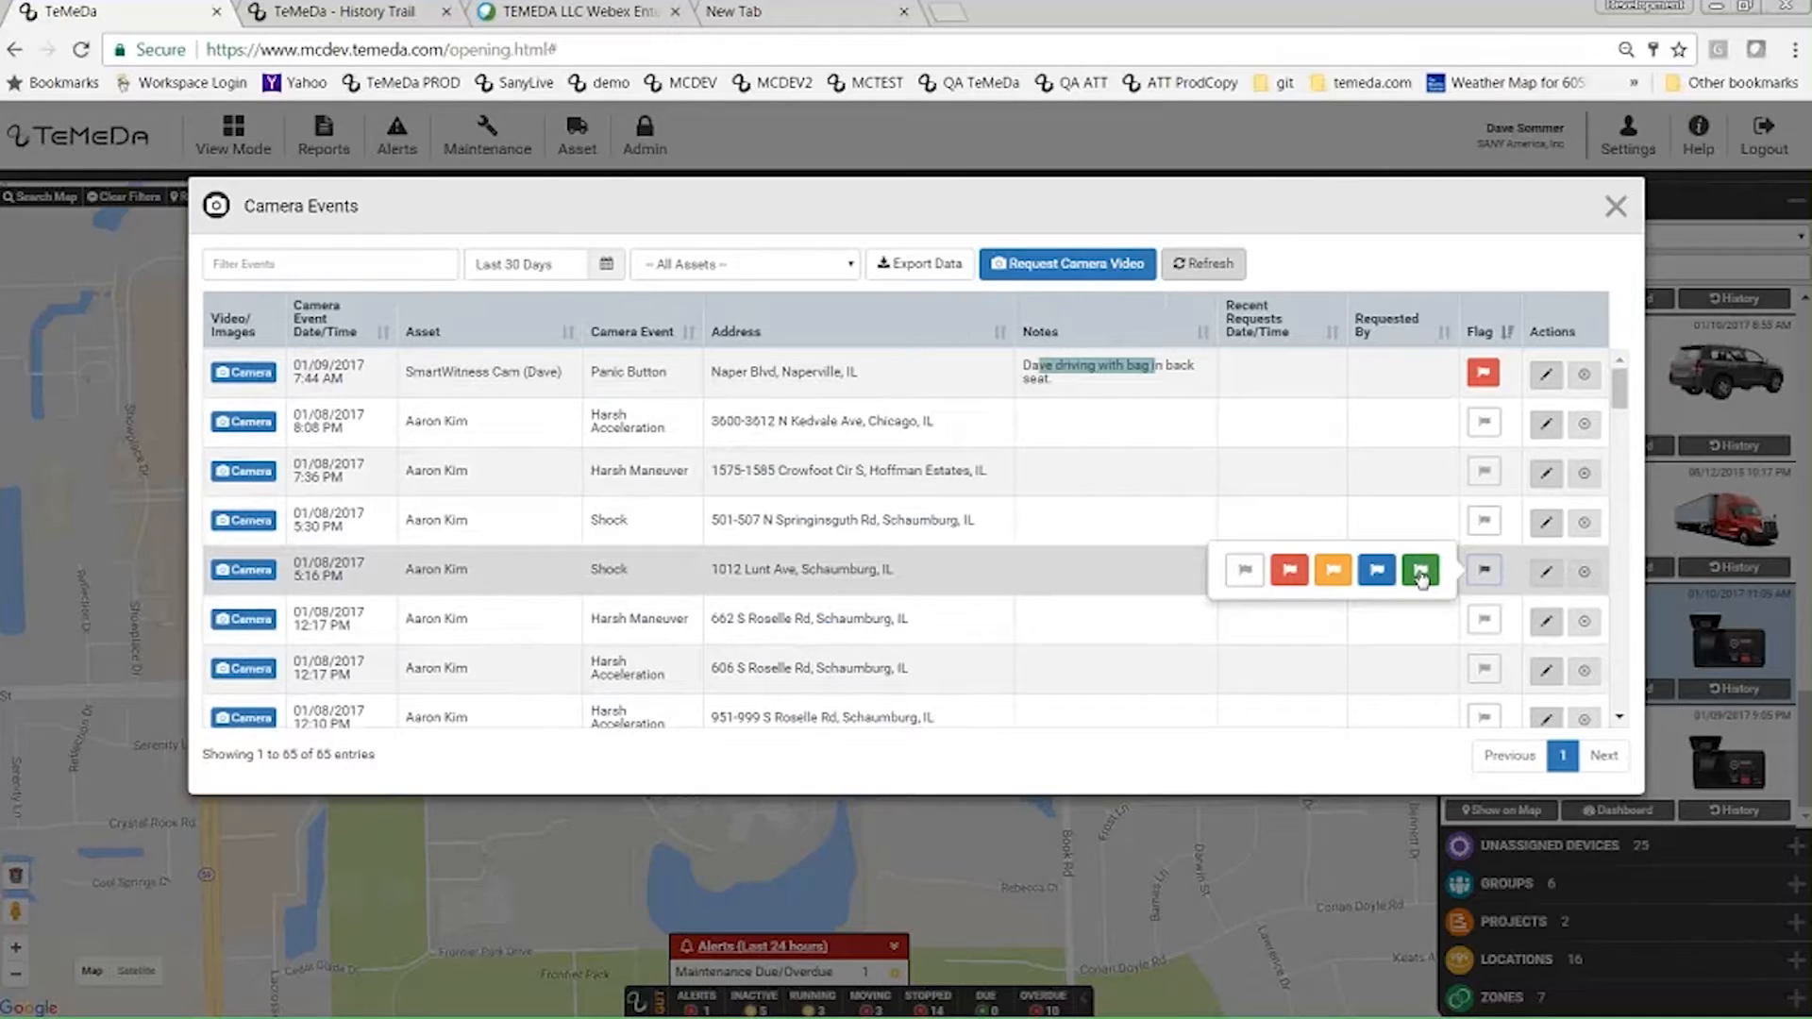
pyautogui.scroll(-3)
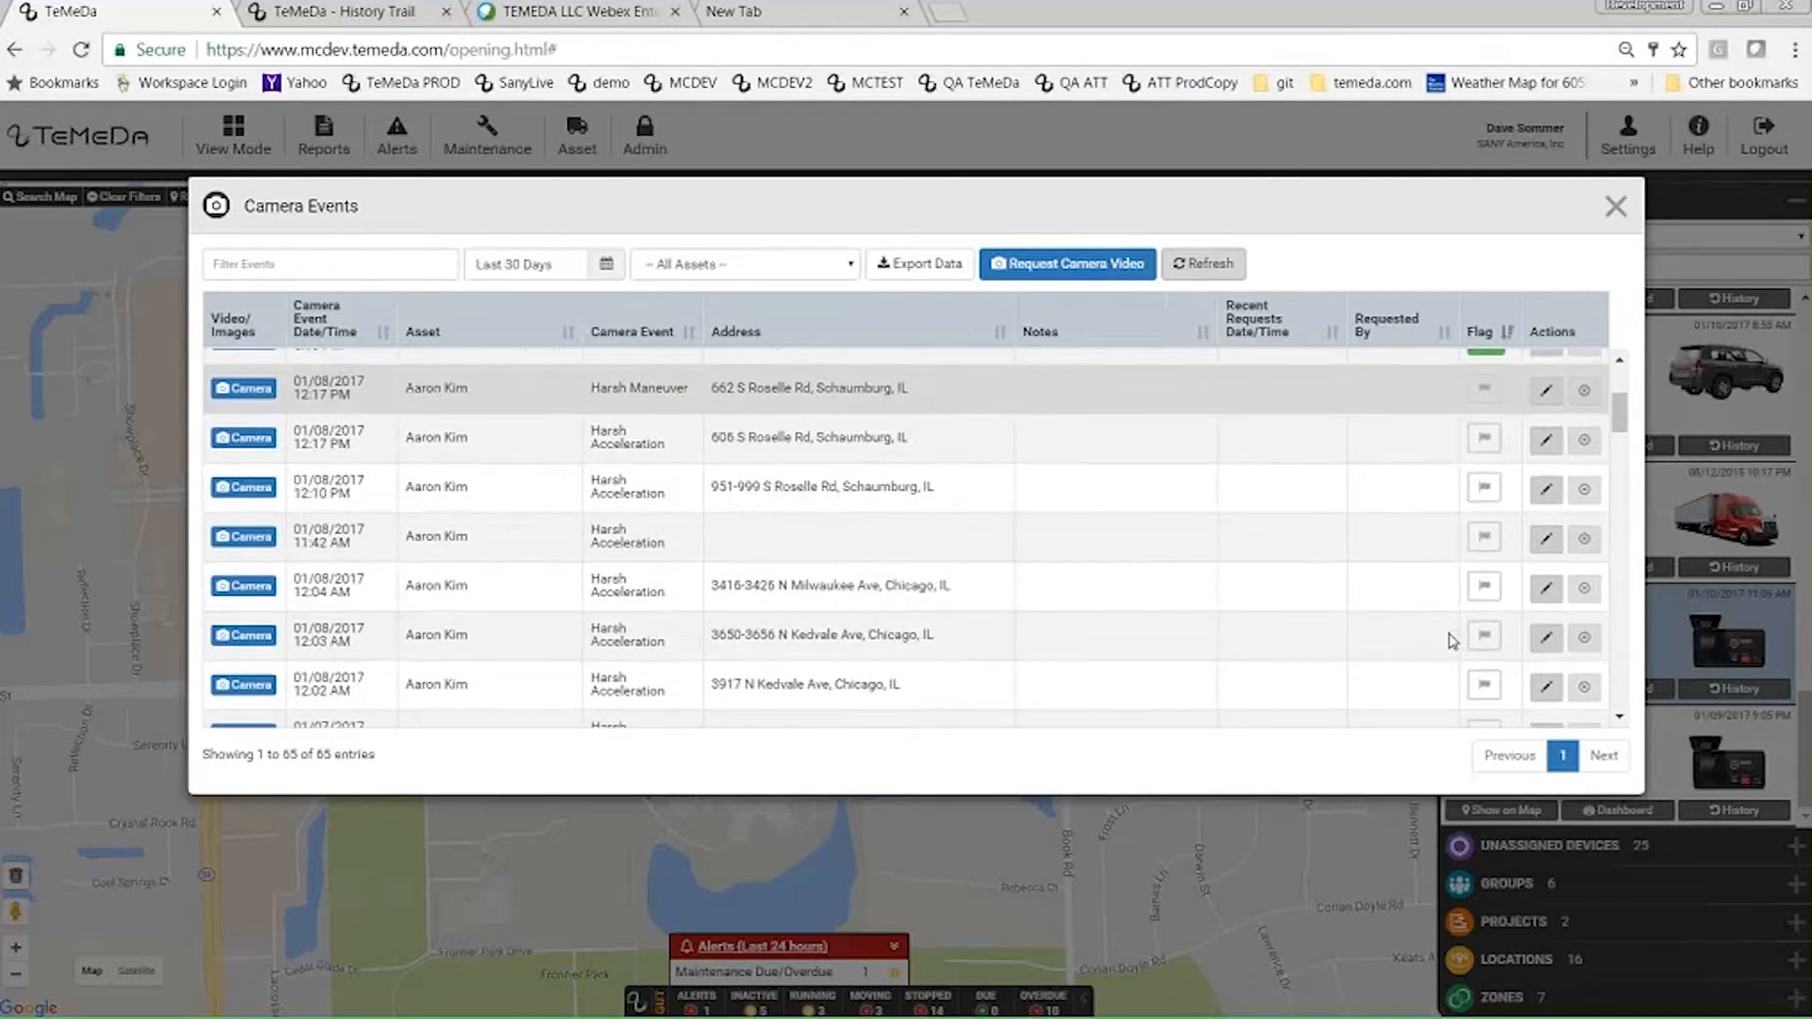
pyautogui.scroll(3)
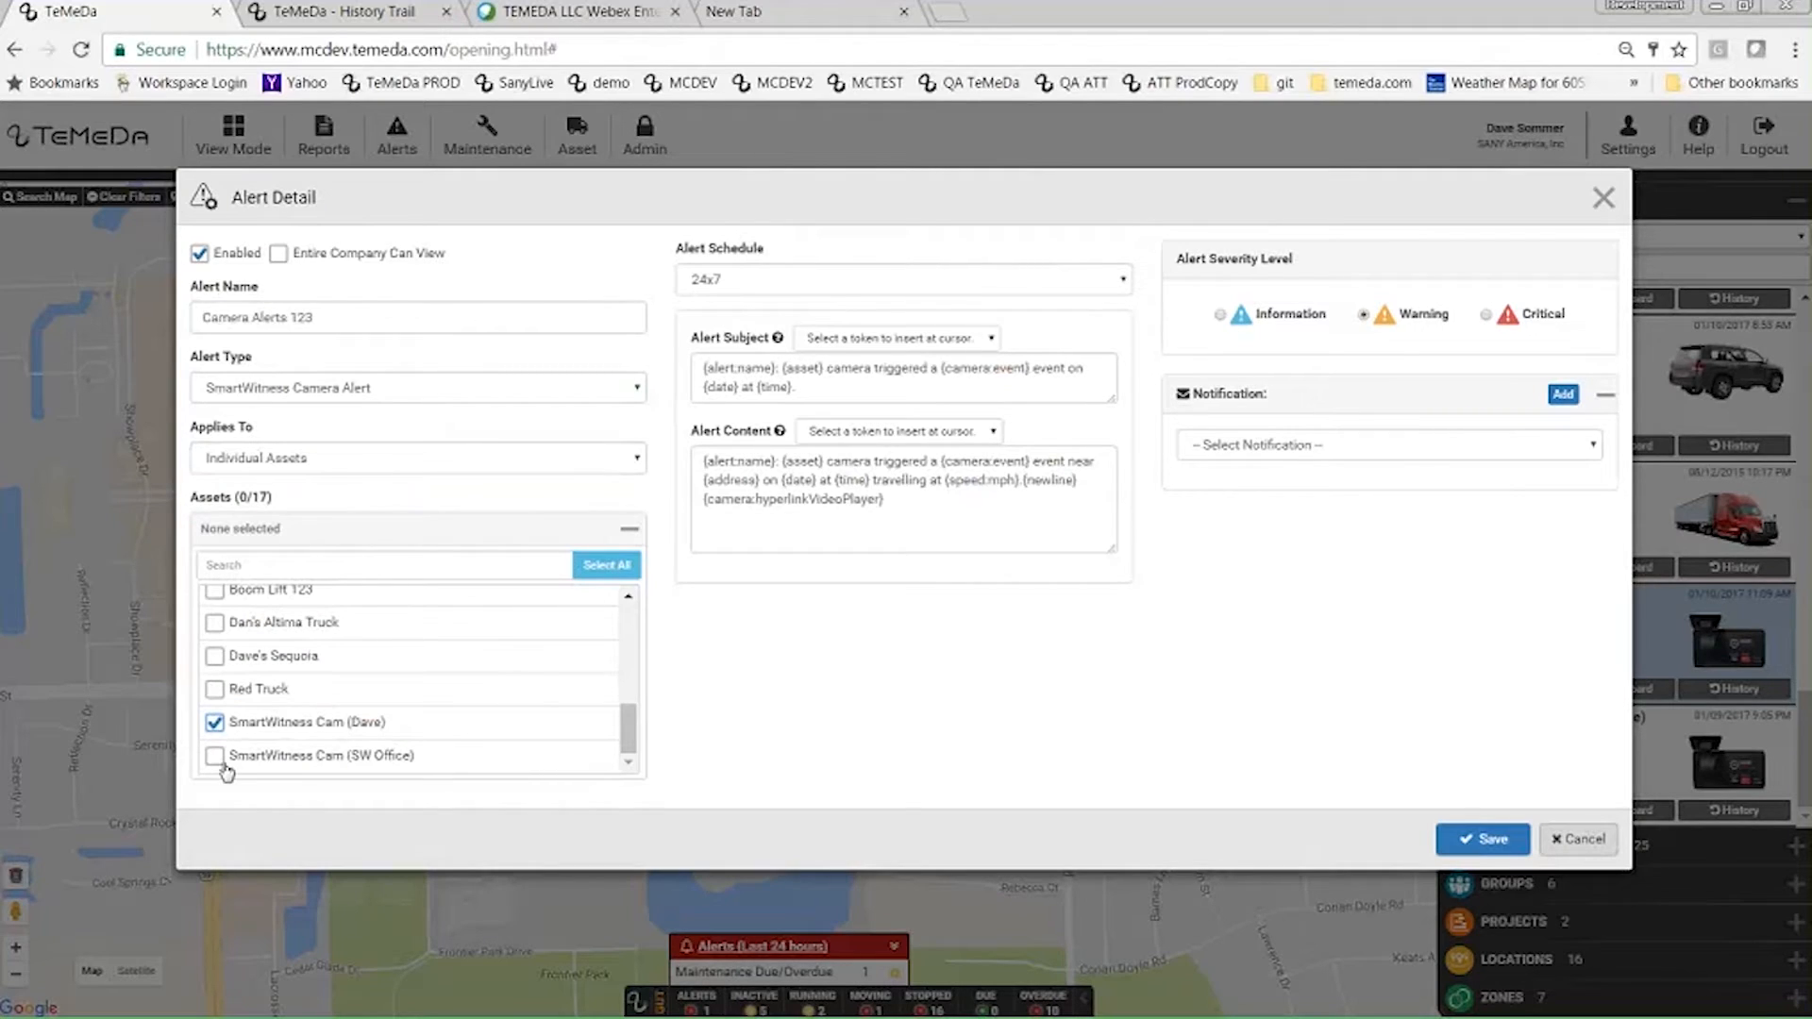
# Add SmartWitness Cam (SW Office) to the alert and set its severity to Critical
pyautogui.click(213, 755)
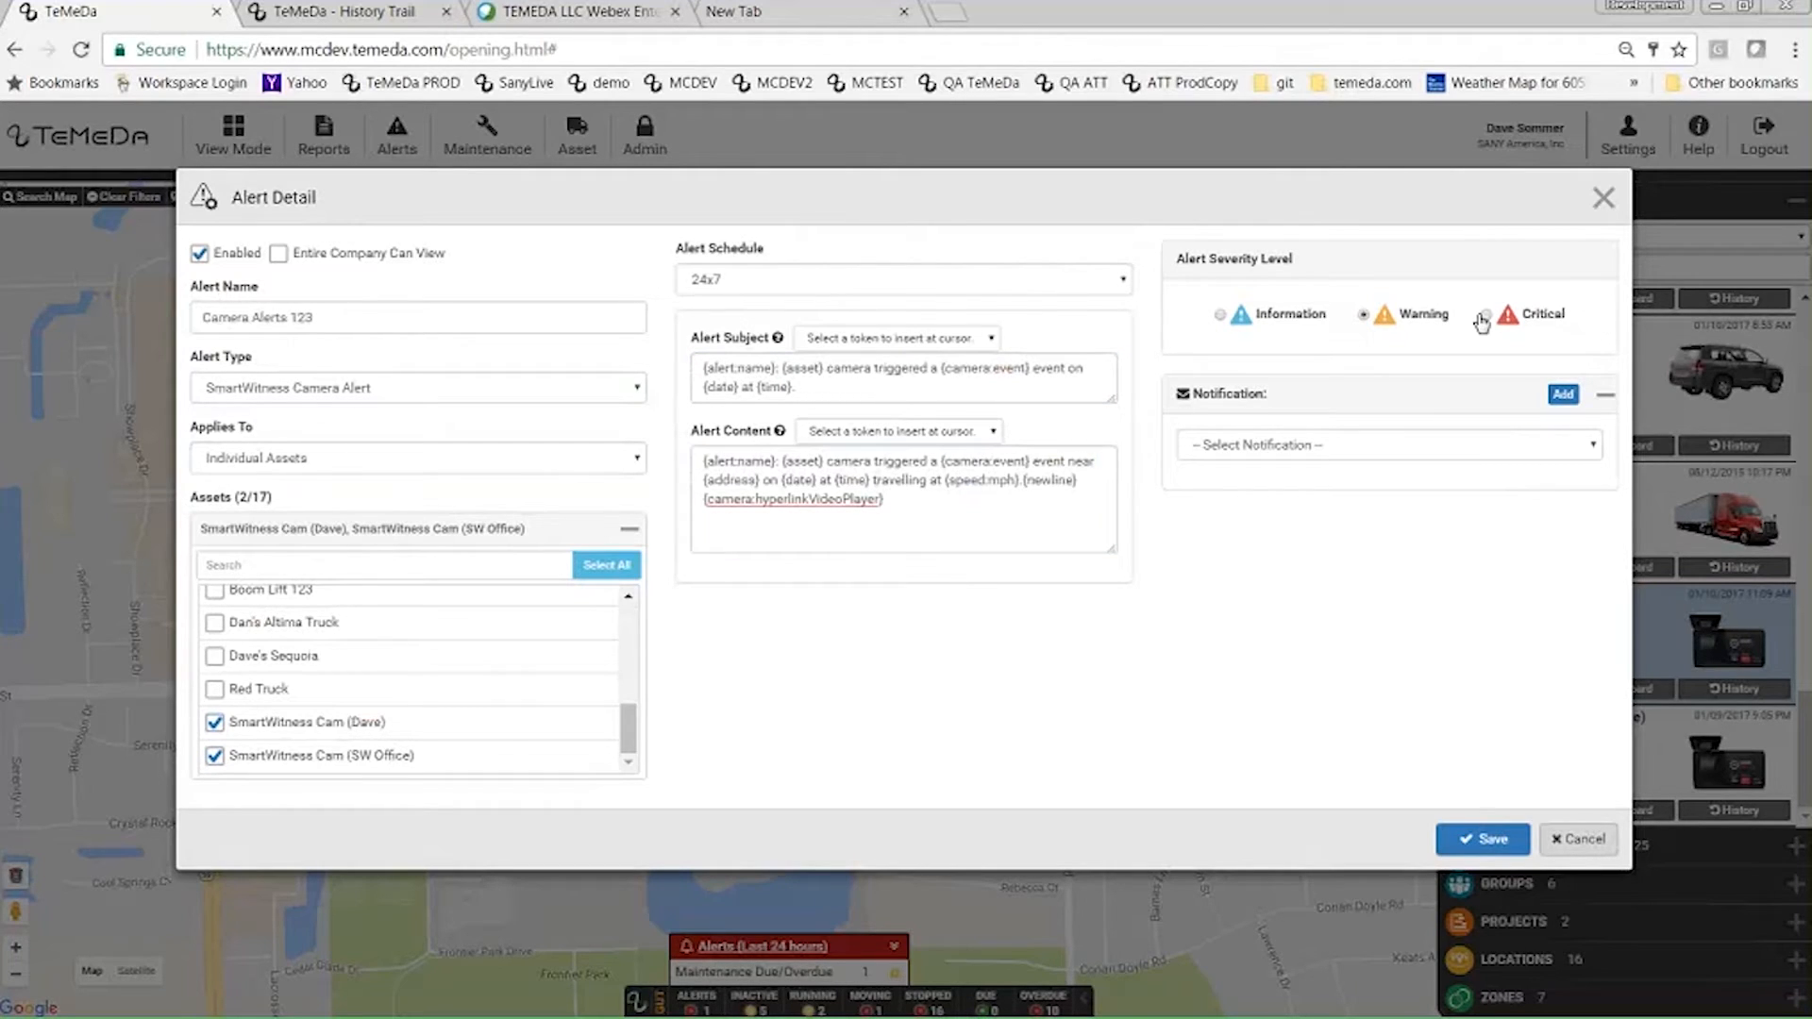
pyautogui.click(1387, 445)
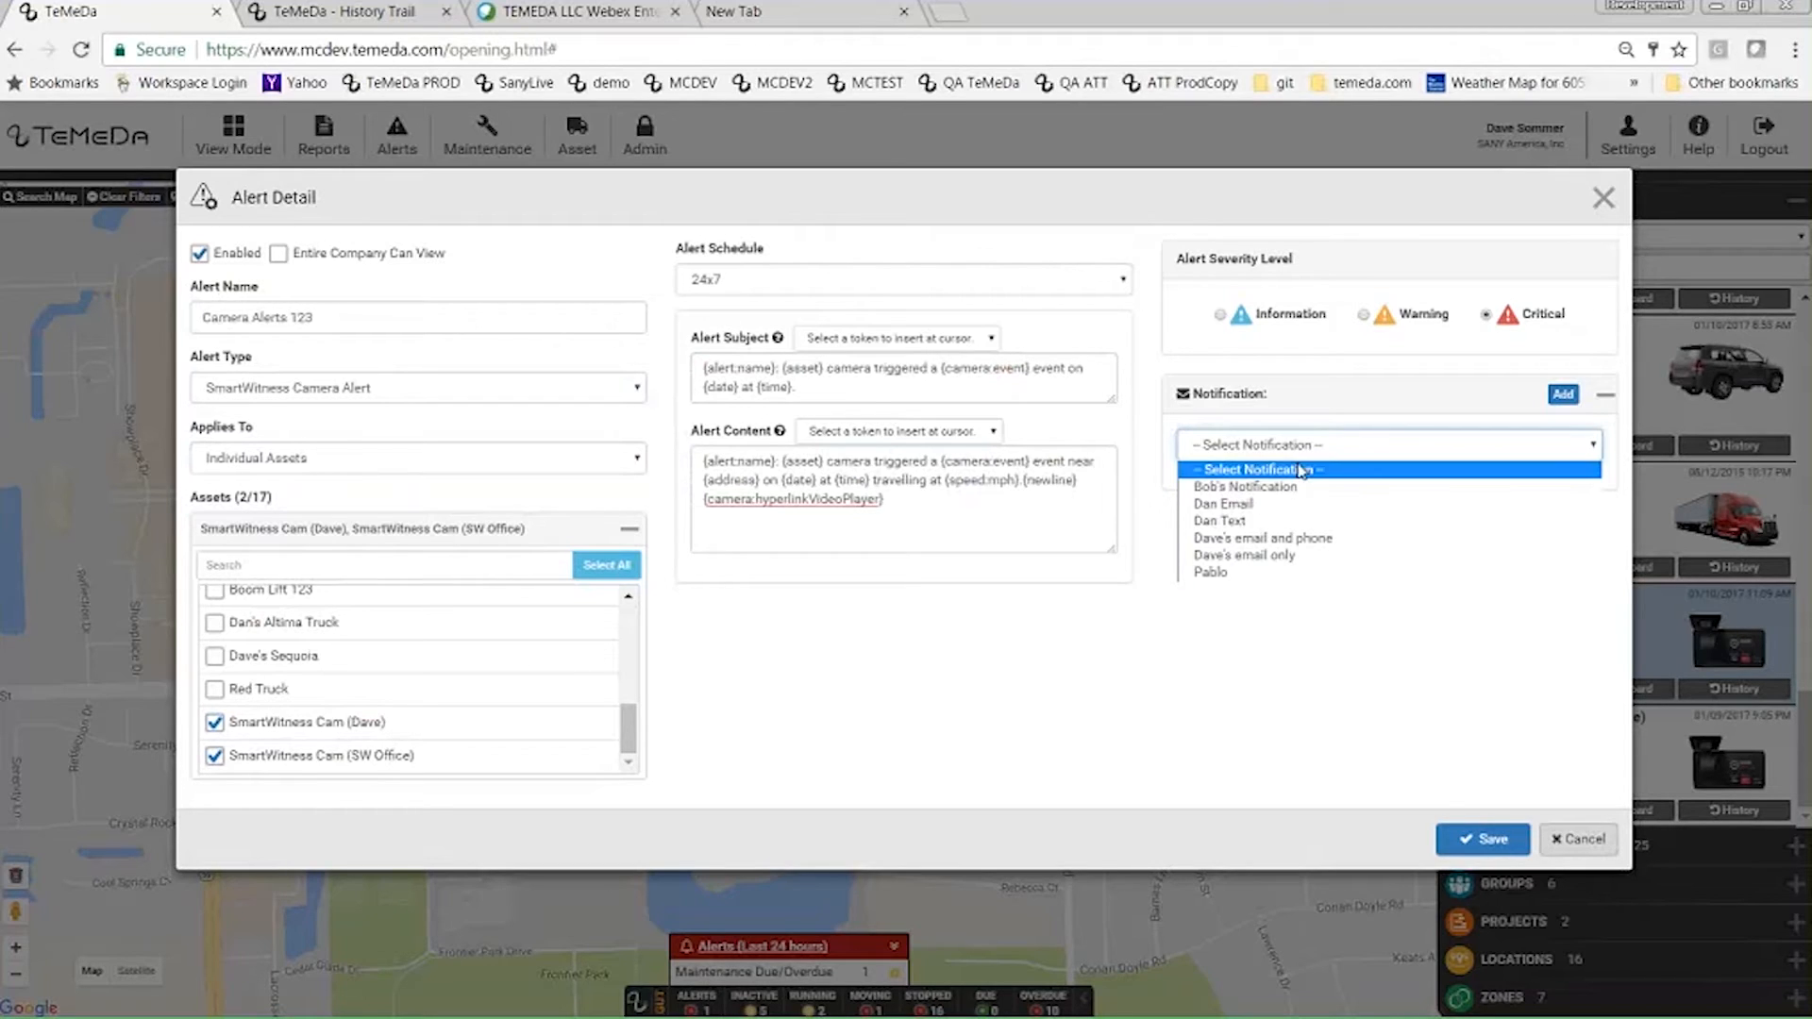
pyautogui.moveTo(1262, 555)
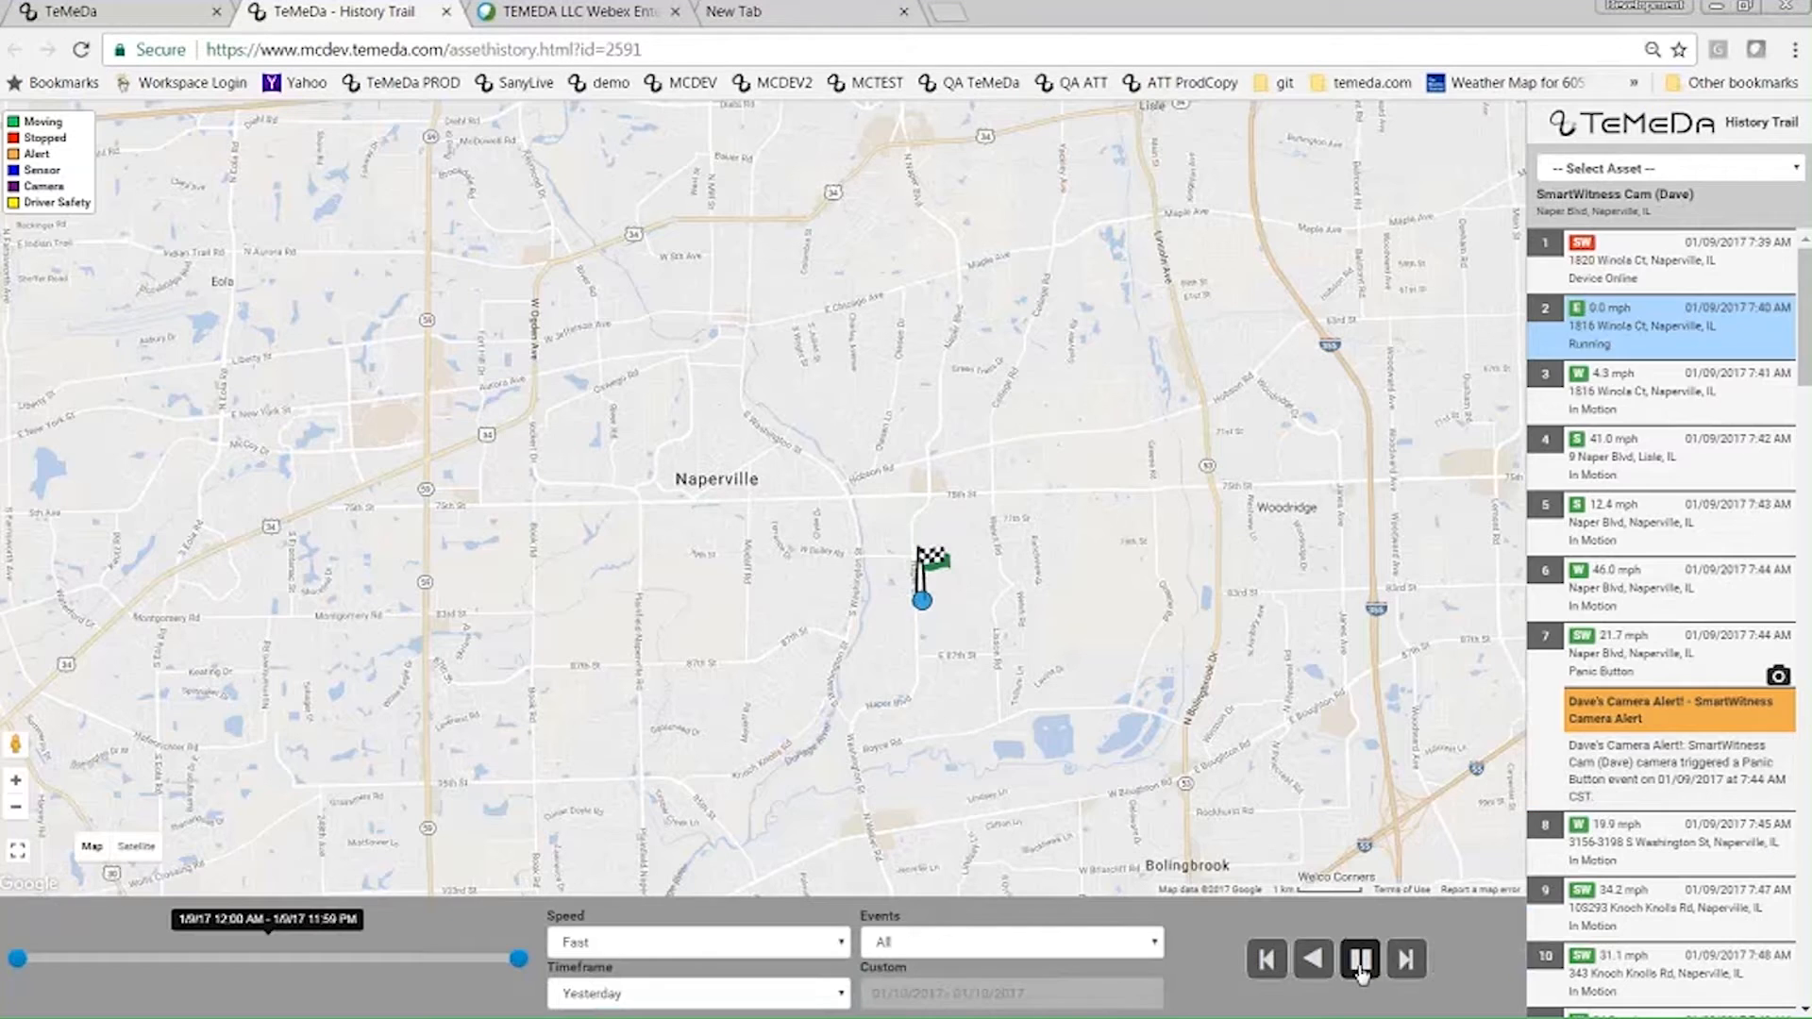
# Replay and pause the camera's history trail route on the map
pyautogui.click(1359, 958)
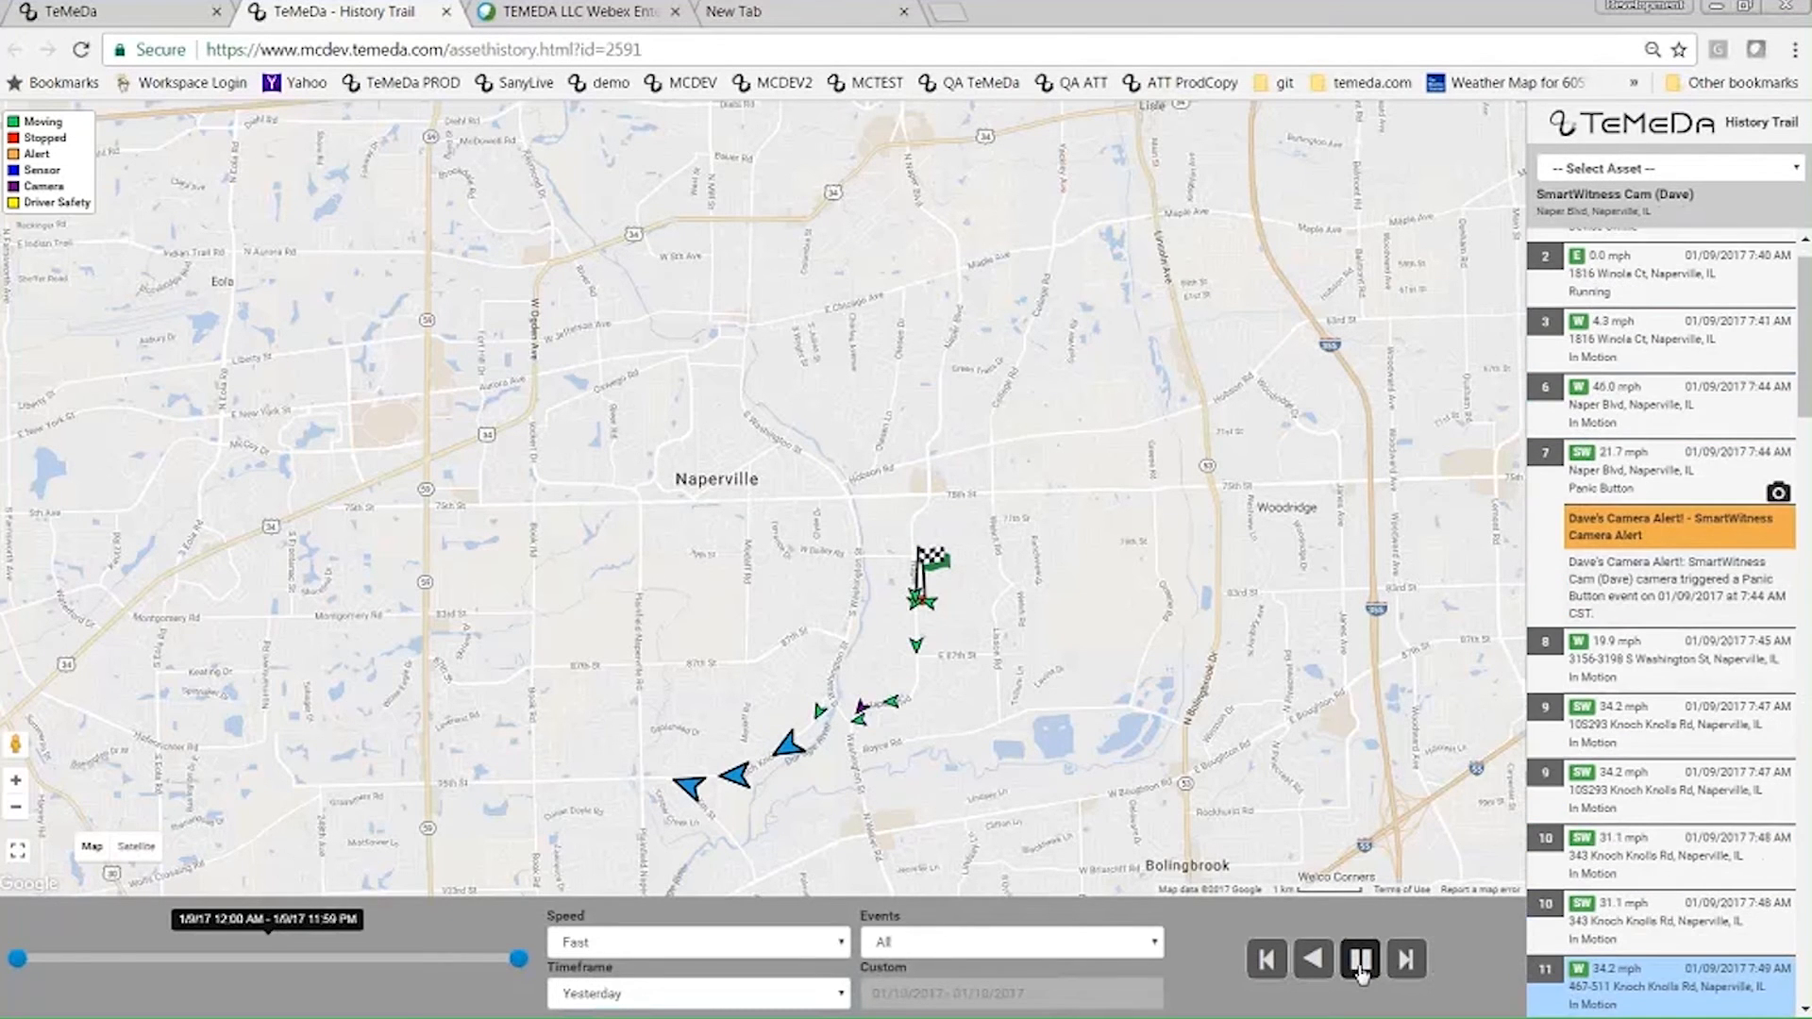
pyautogui.click(1359, 958)
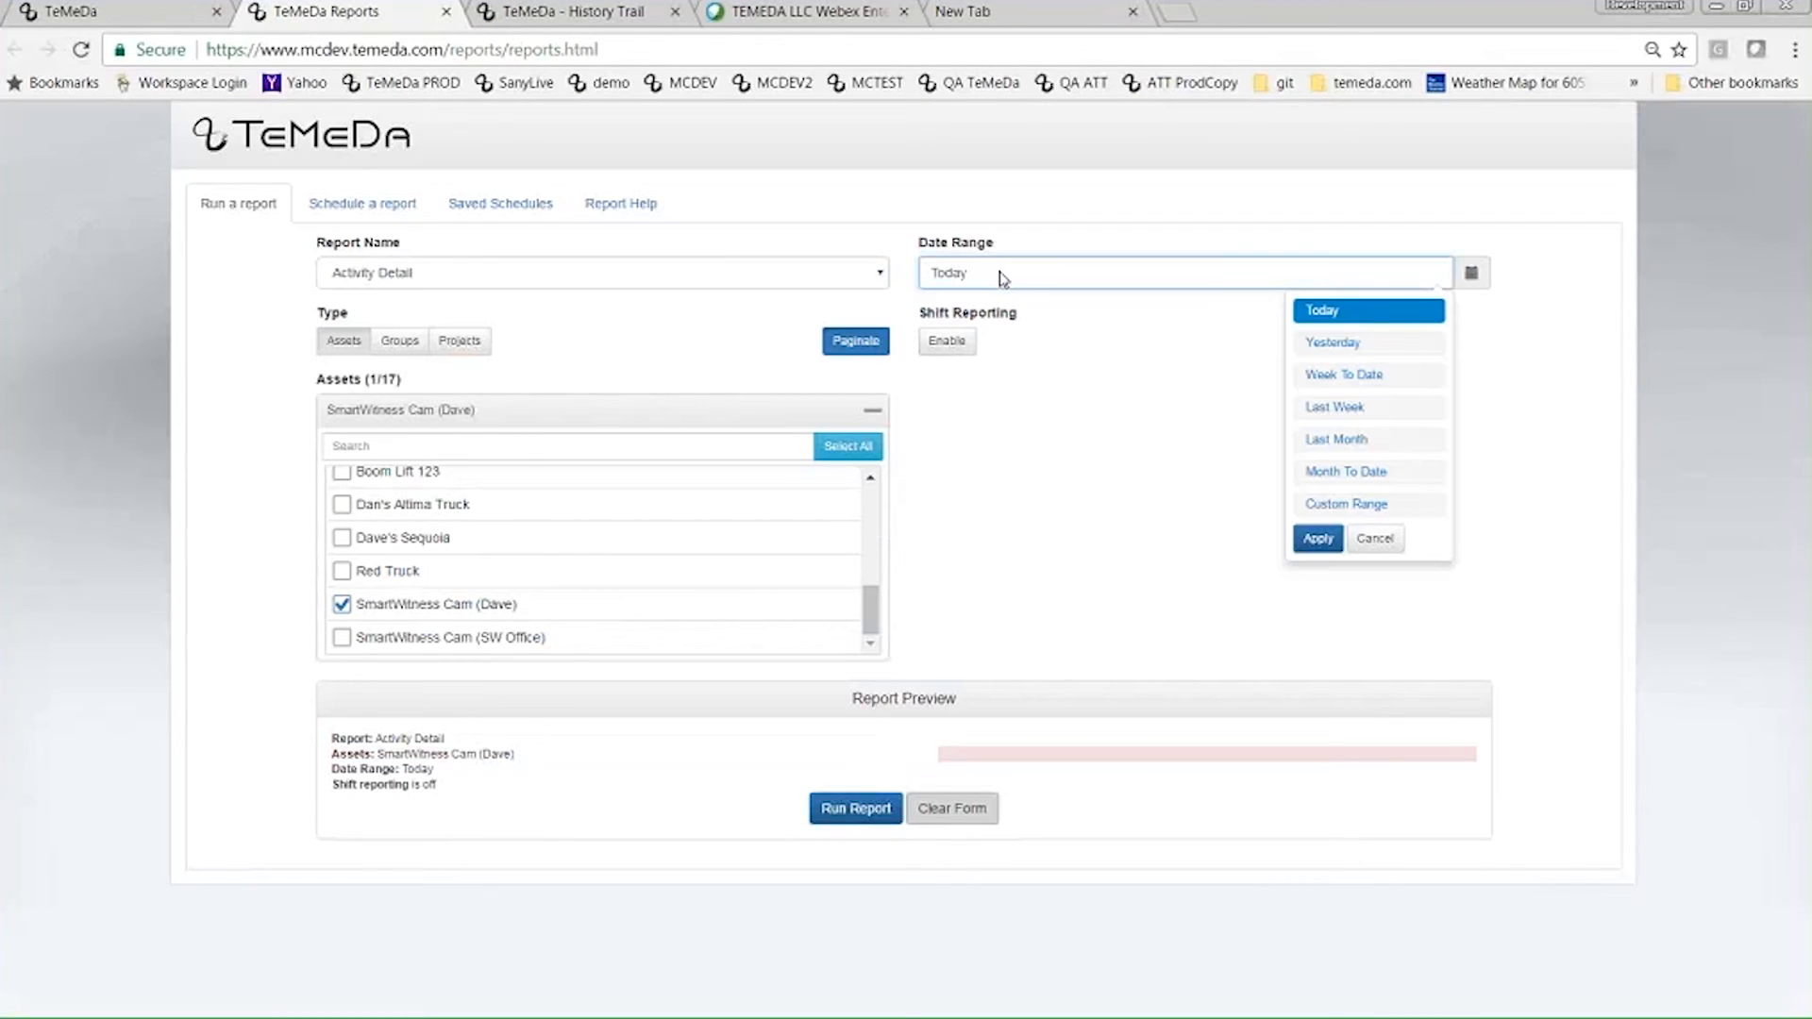
# Run the Activity Detail report for the camera with date range Yesterday
pyautogui.click(1332, 342)
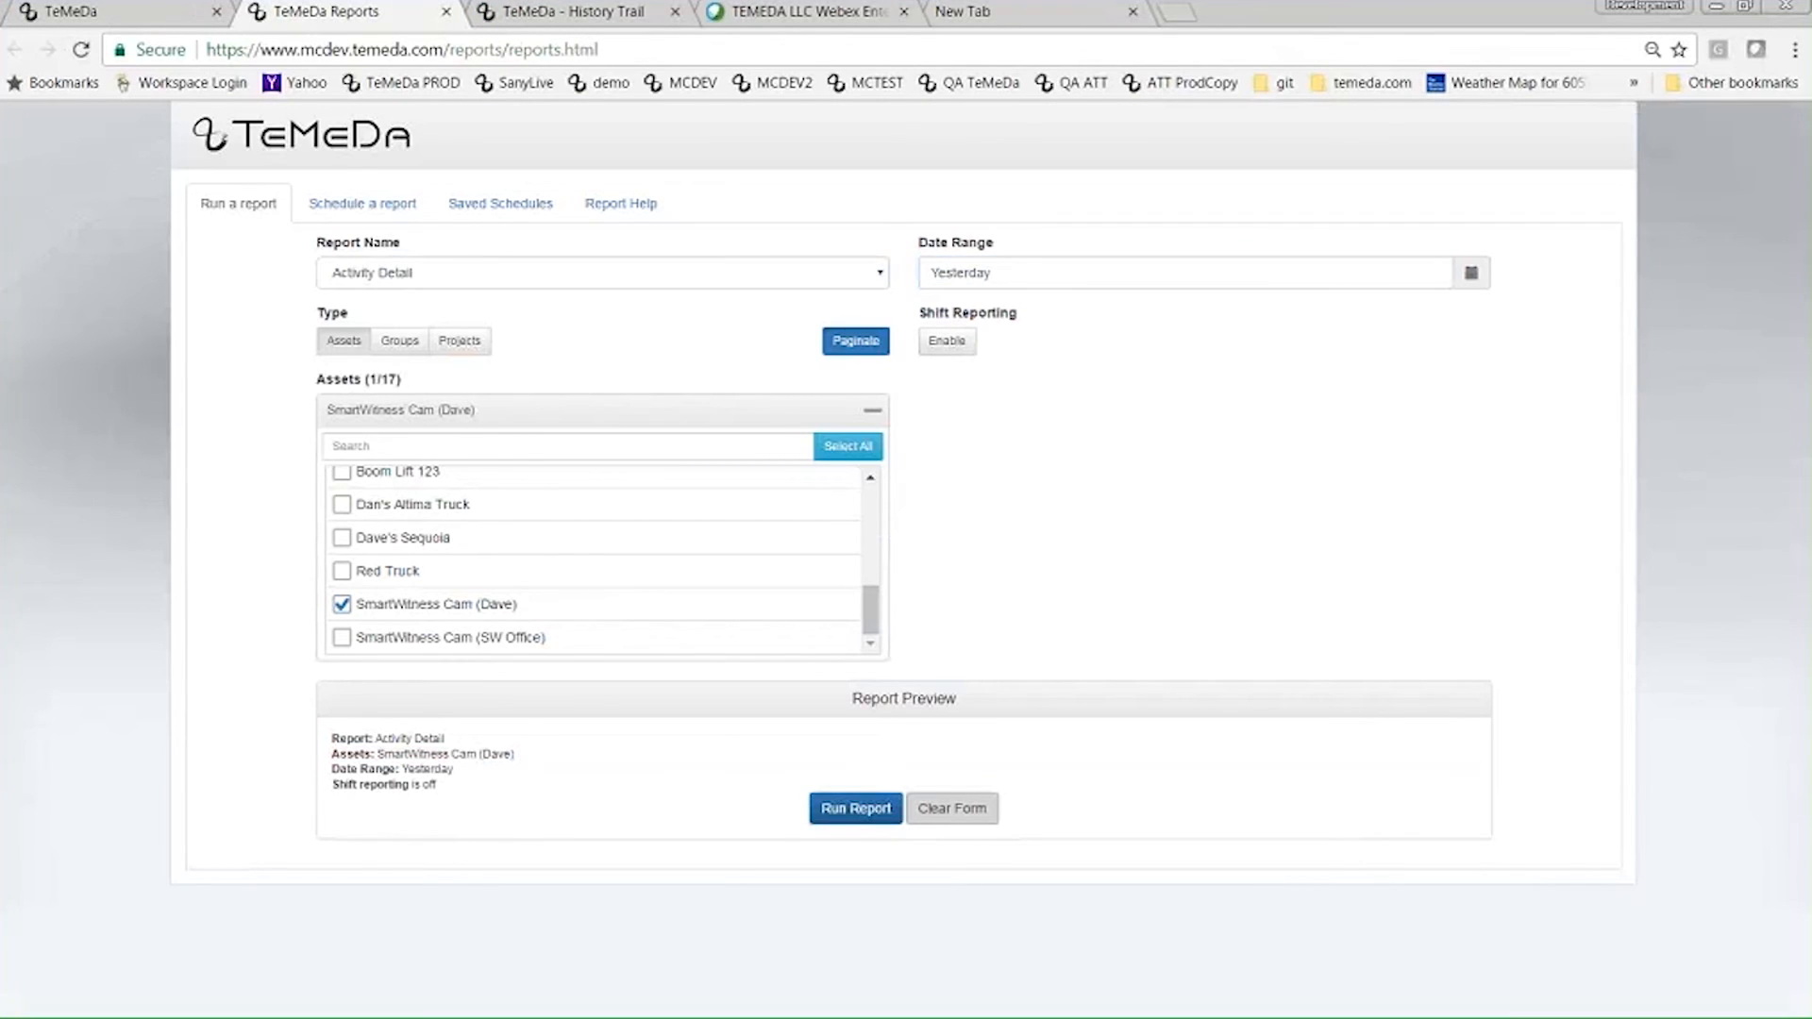
pyautogui.click(852, 807)
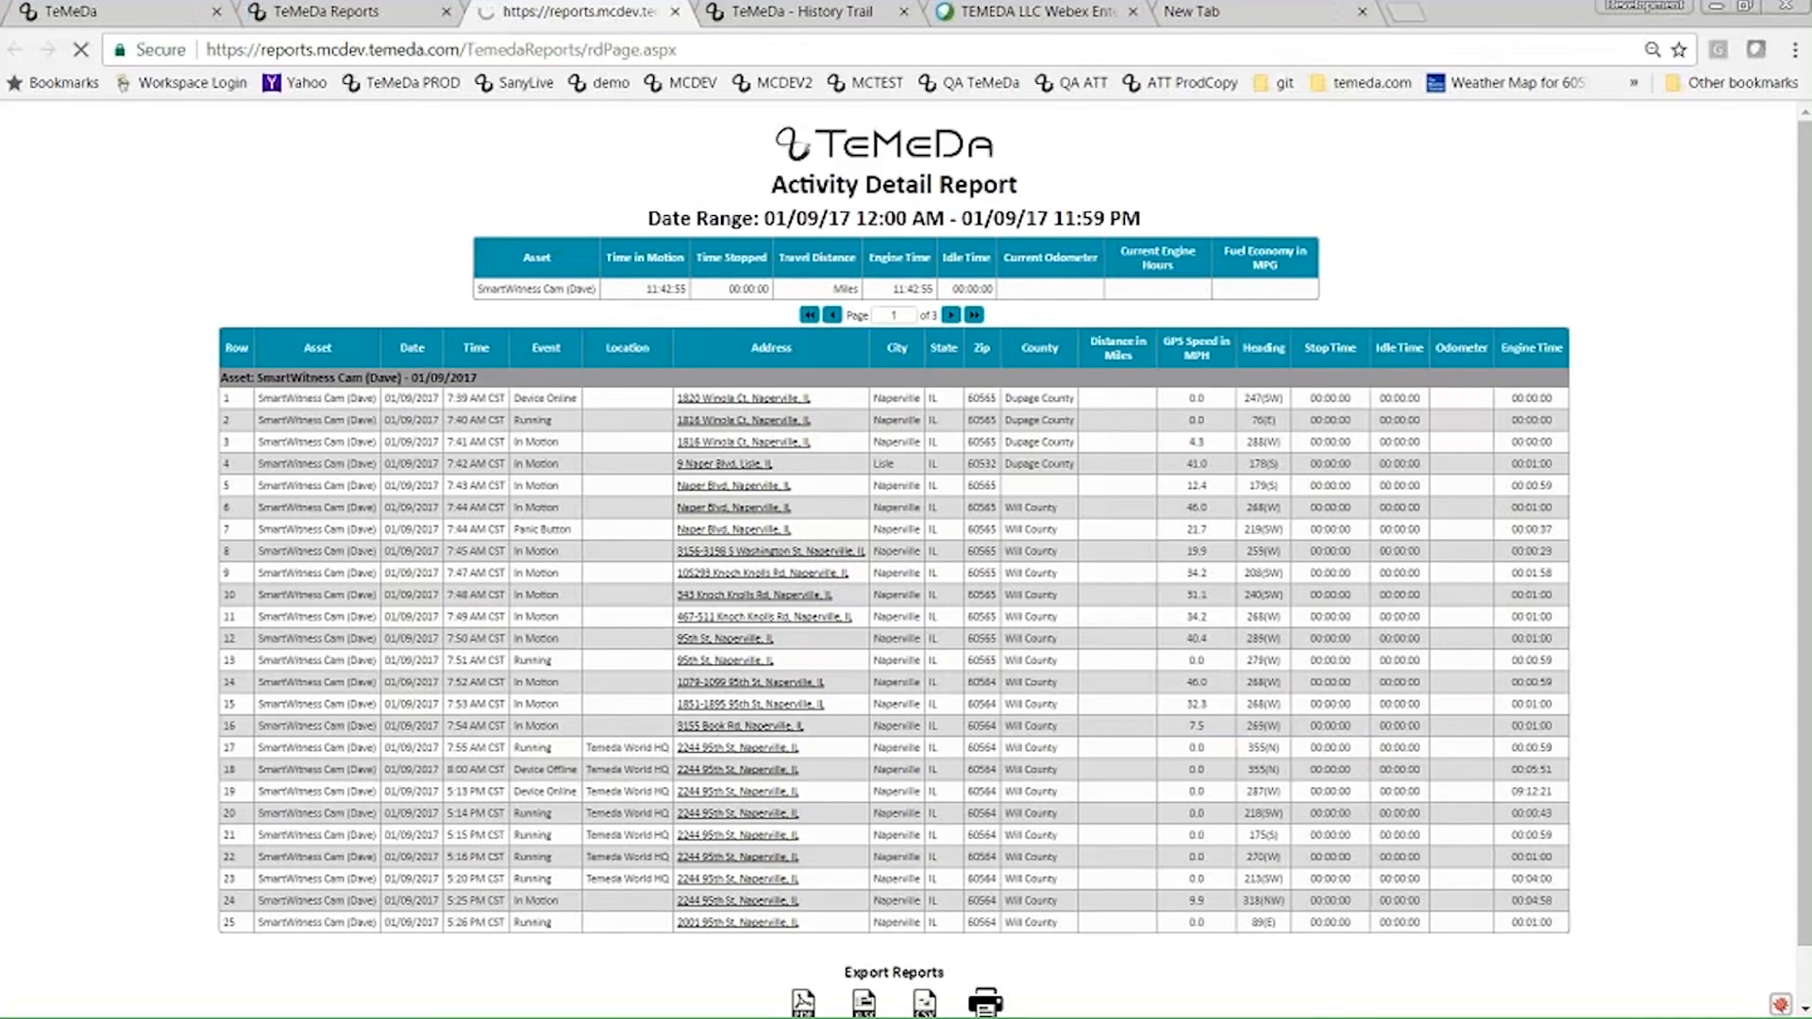